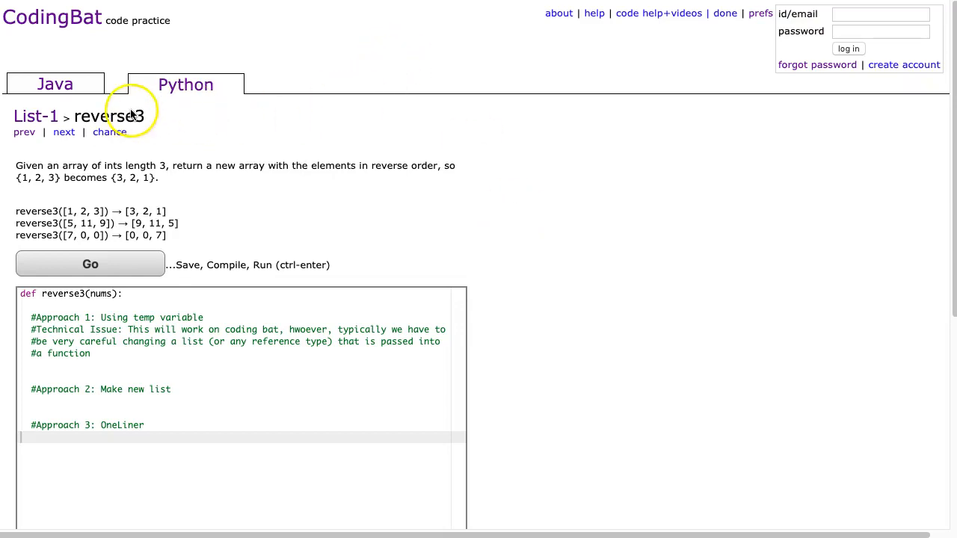
{"action": "mouse_move", "coordinate": [196, 96]}
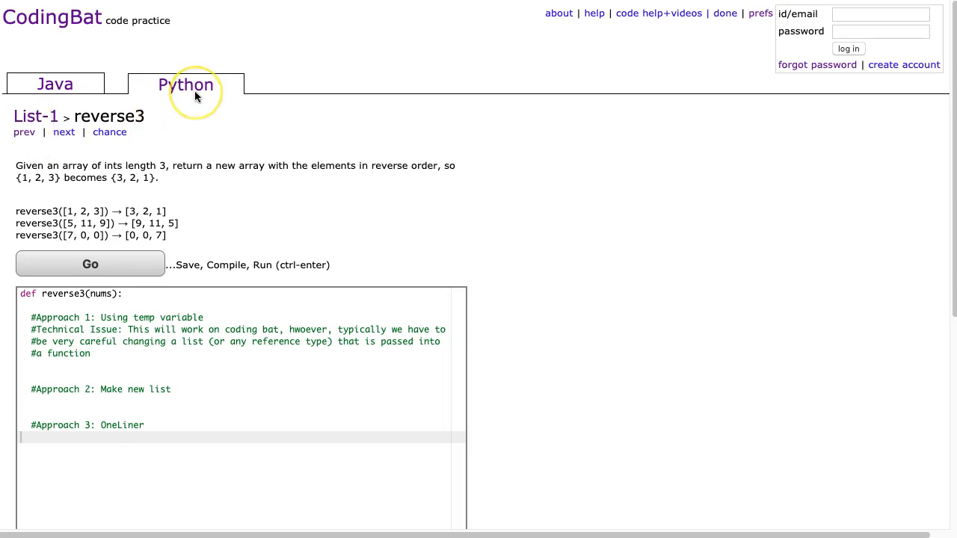
{"action": "mouse_move", "coordinate": [25, 178]}
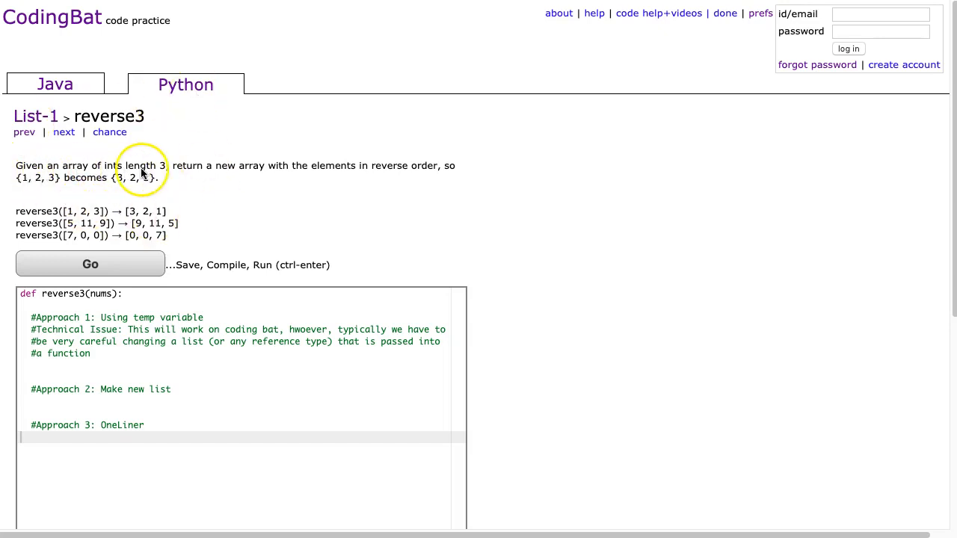
{"action": "mouse_move", "coordinate": [367, 174]}
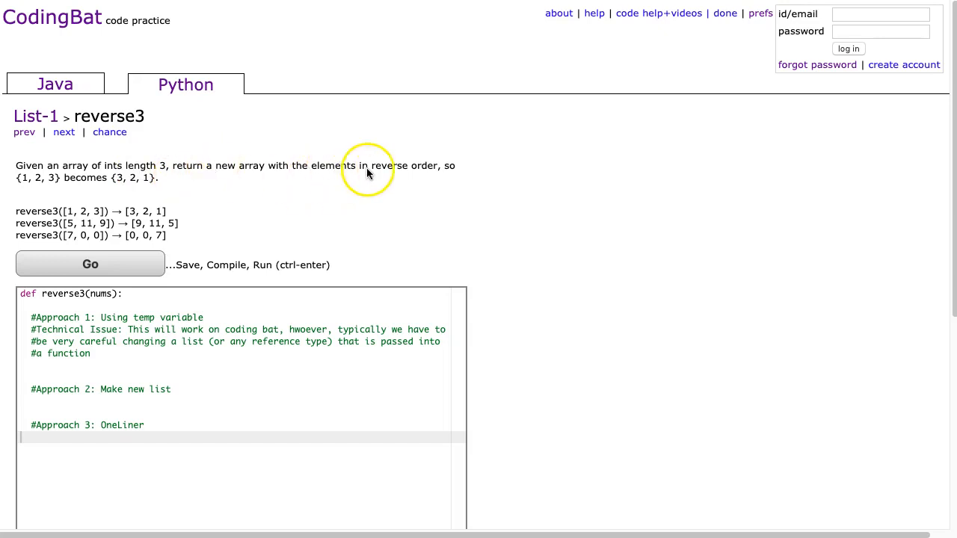
{"action": "mouse_move", "coordinate": [127, 202]}
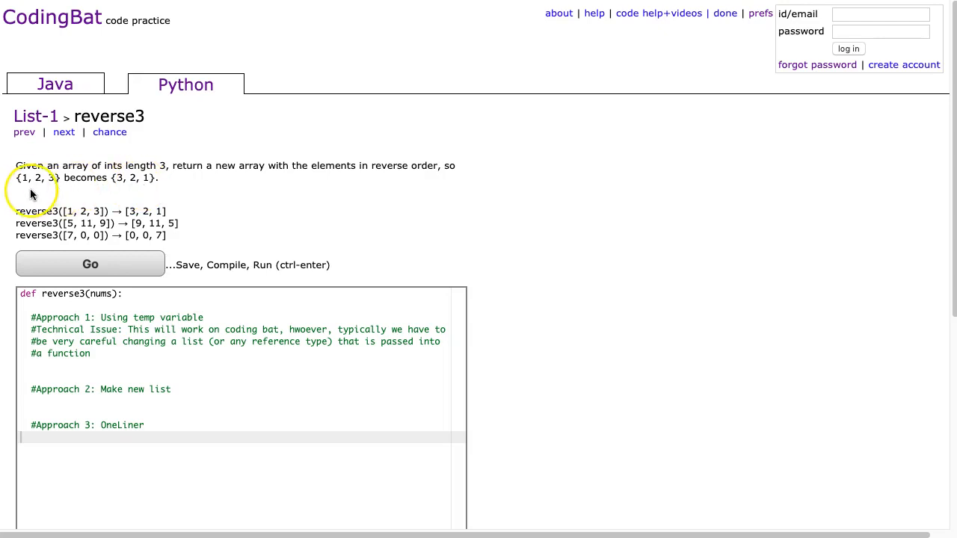
{"action": "mouse_move", "coordinate": [51, 192]}
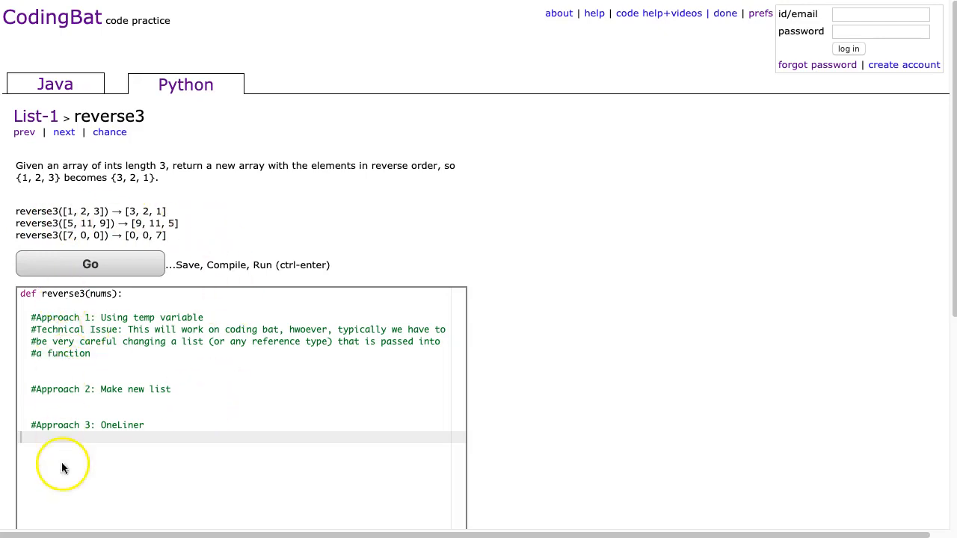
{"action": "mouse_move", "coordinate": [105, 312]}
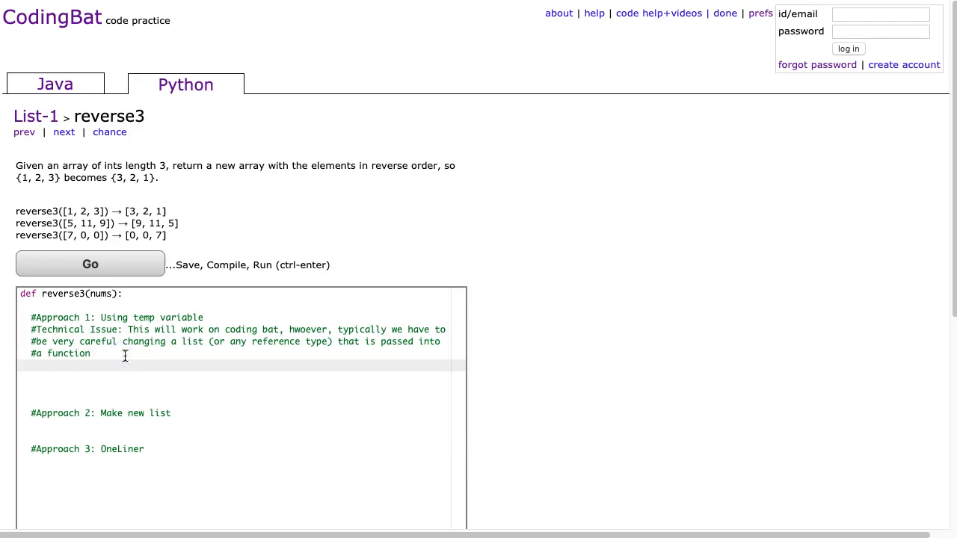
Write the Approach 1 temp swap (temp = nums[0], nums[0] = nums[2], nums[2] = temp, return nums) and run it
{"action": "type", "text": "temp ="}
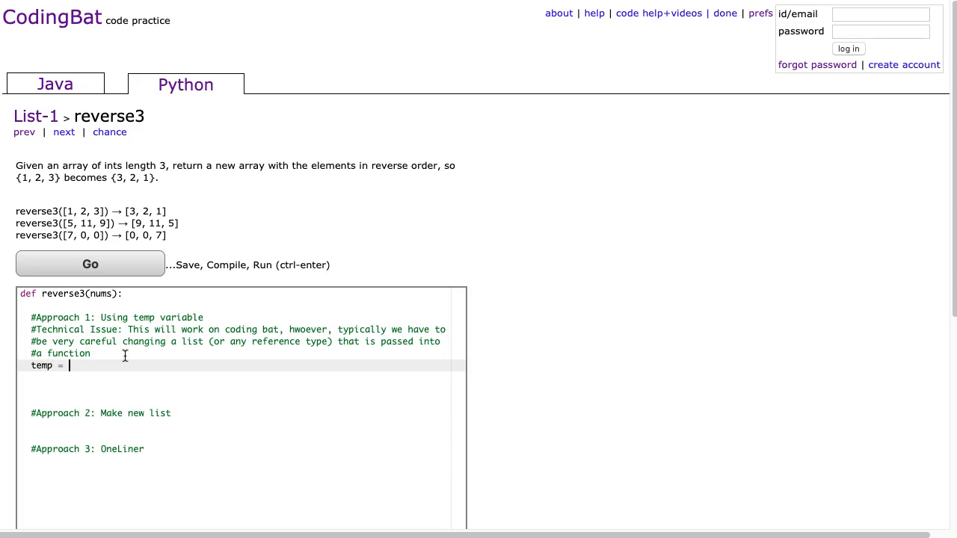
{"action": "type", "text": "nums[0]"}
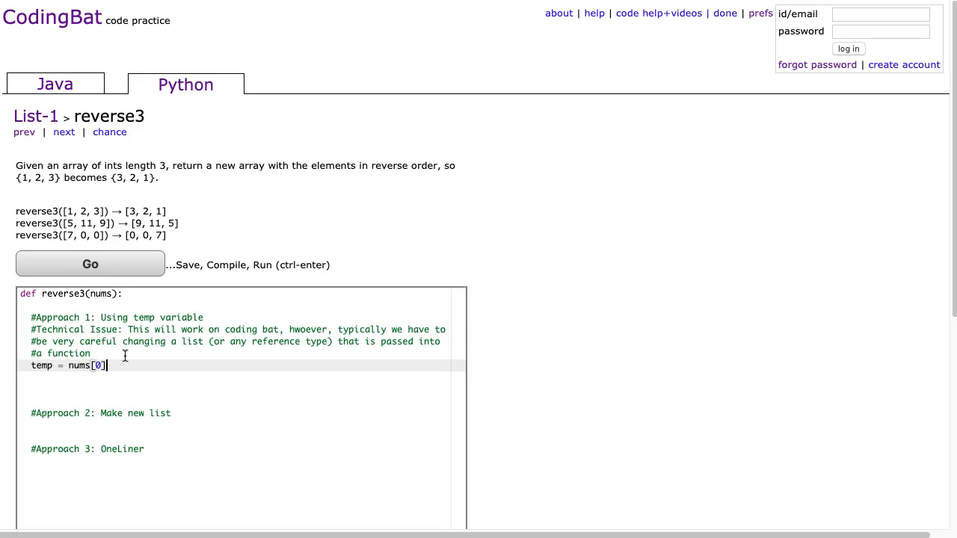
{"action": "type", "text": "nums0"}
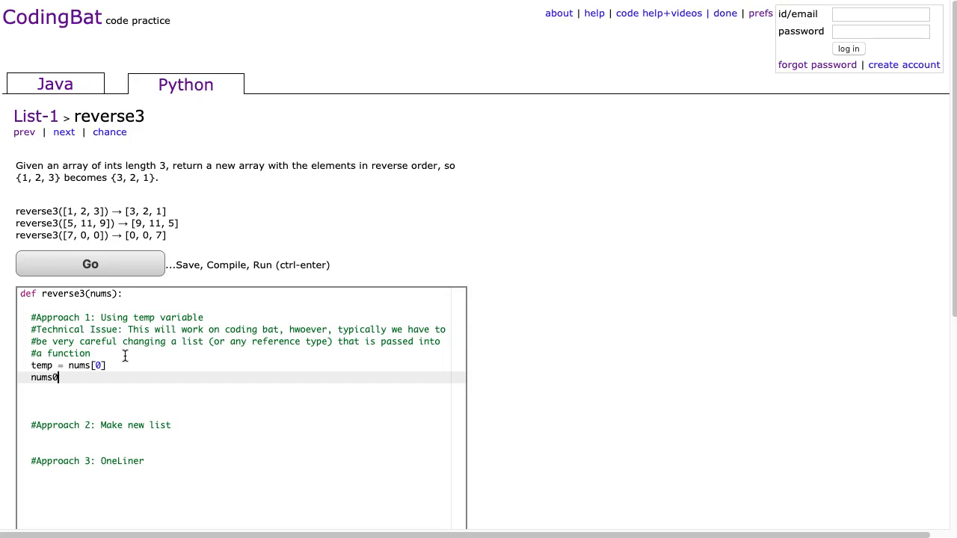
{"action": "type", "text": "[0] = nu"}
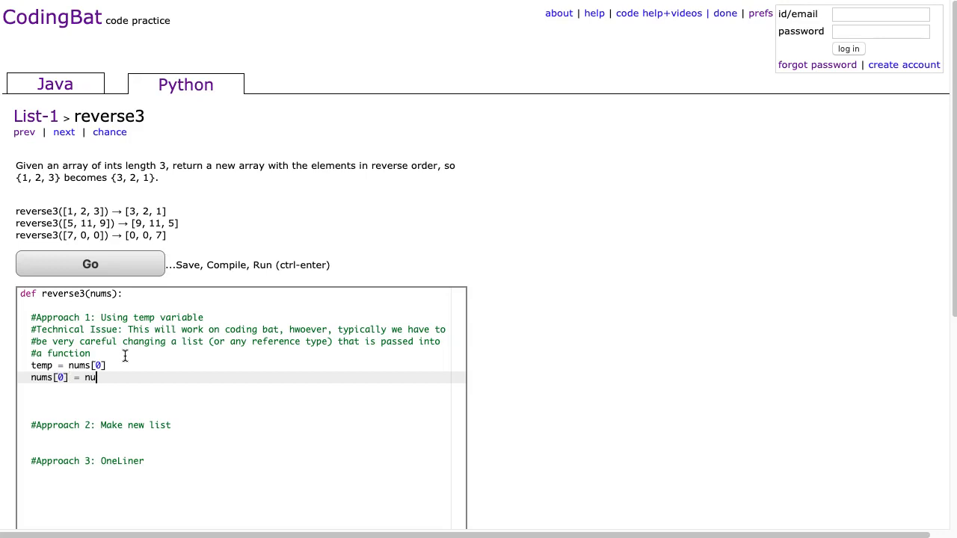
{"action": "type", "text": "ms[2]"}
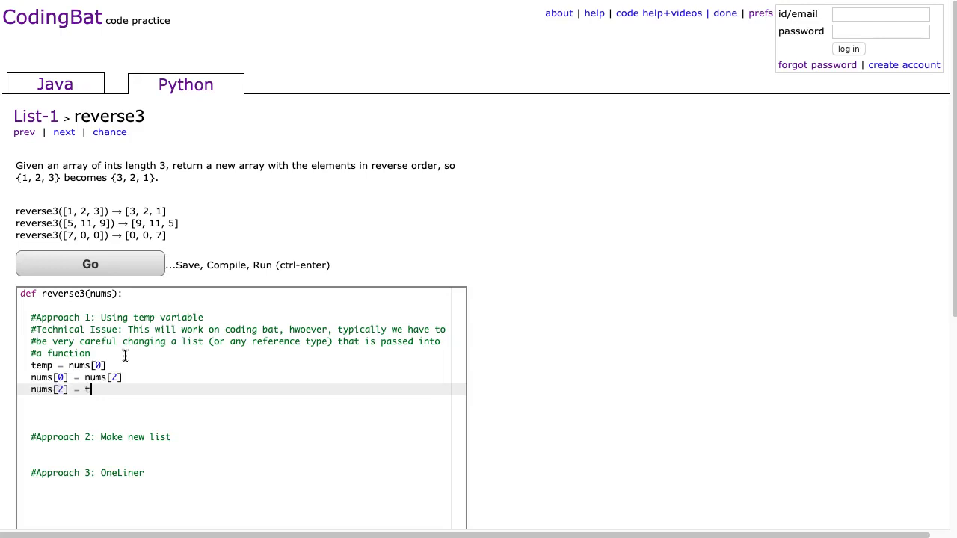
{"action": "key", "text": "Enter"}
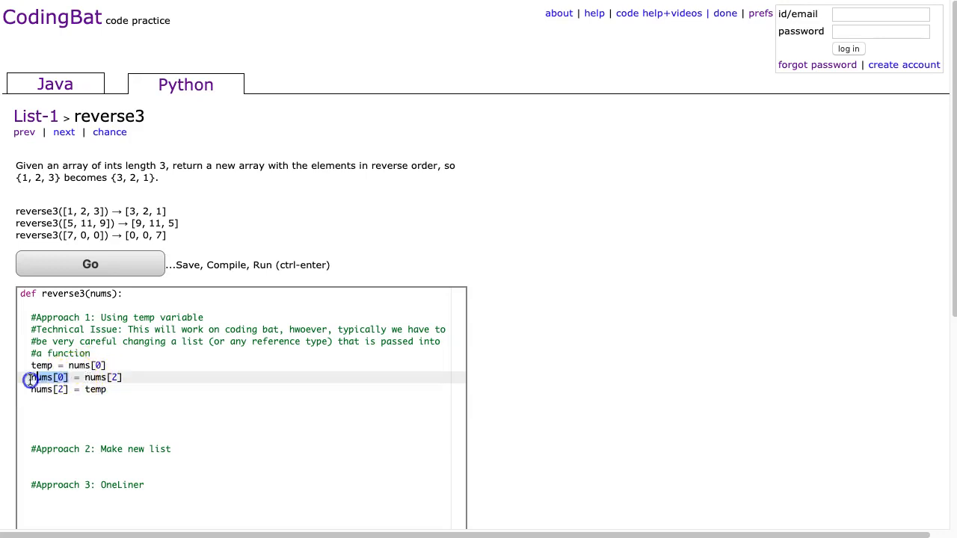
{"action": "type", "text": "return"}
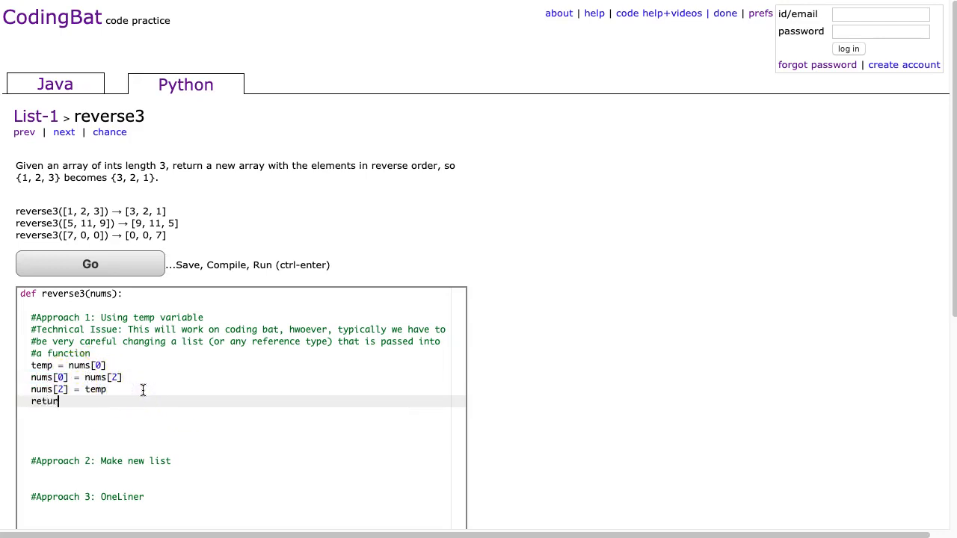
{"action": "left_click", "coordinate": [89, 263]}
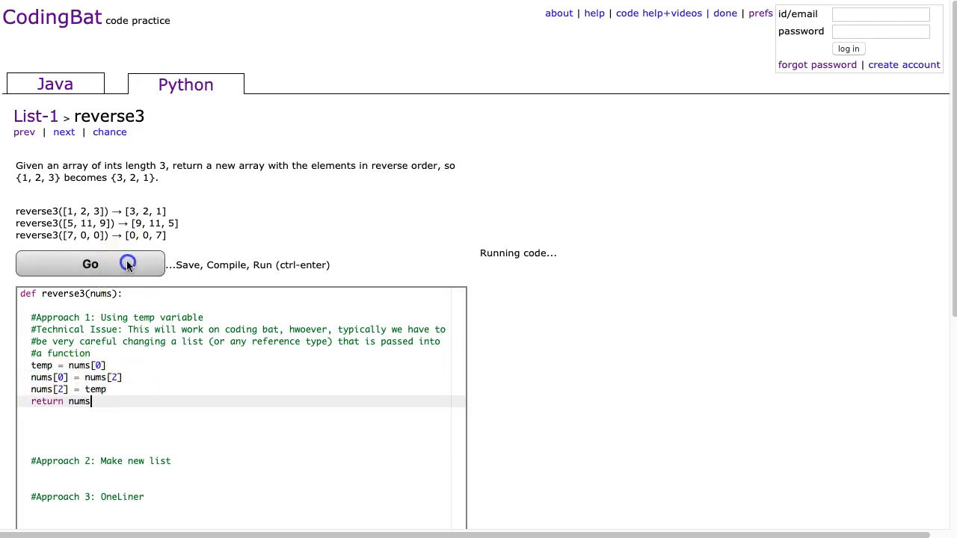
Run the temp-swap solution and confirm the reverse3 tests show All Correct
{"action": "left_click", "coordinate": [89, 264]}
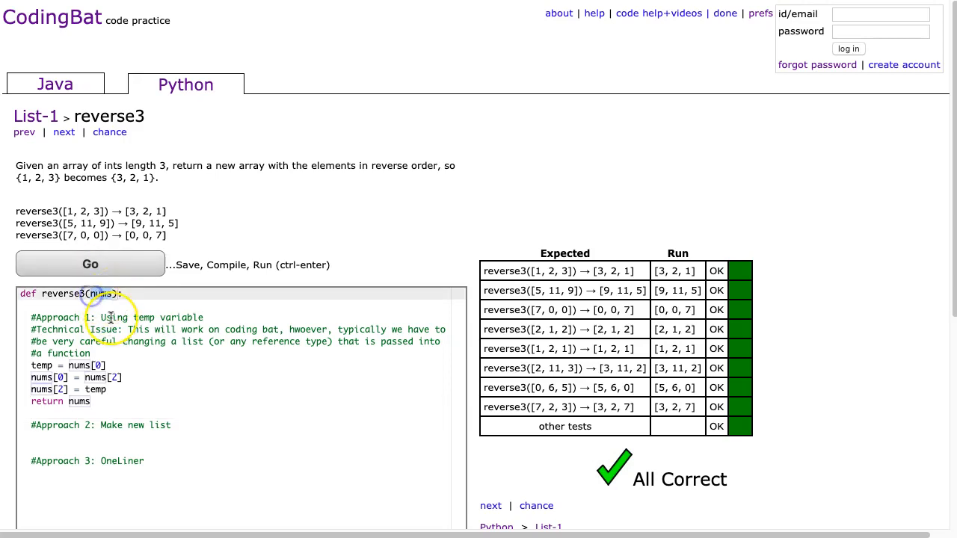
{"action": "double_click", "coordinate": [101, 294]}
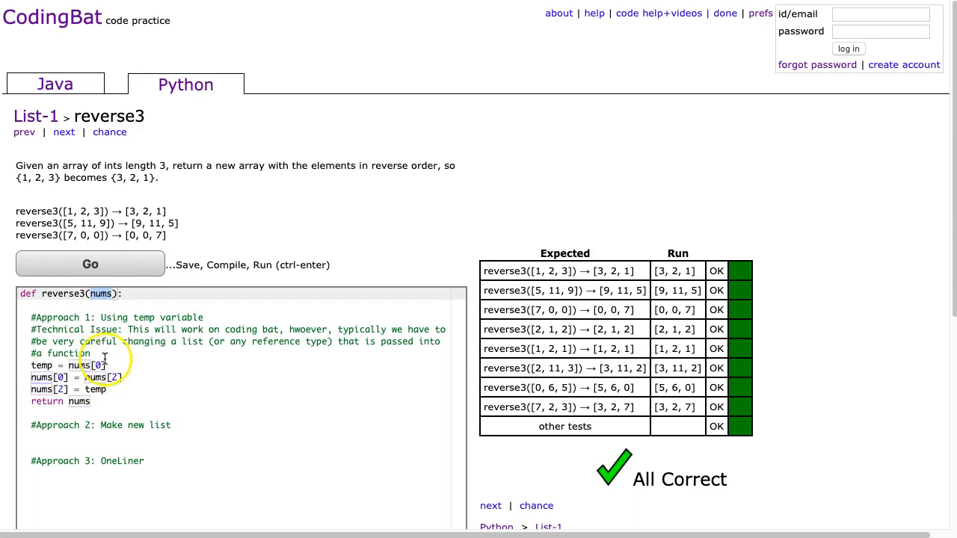
{"action": "mouse_move", "coordinate": [90, 403]}
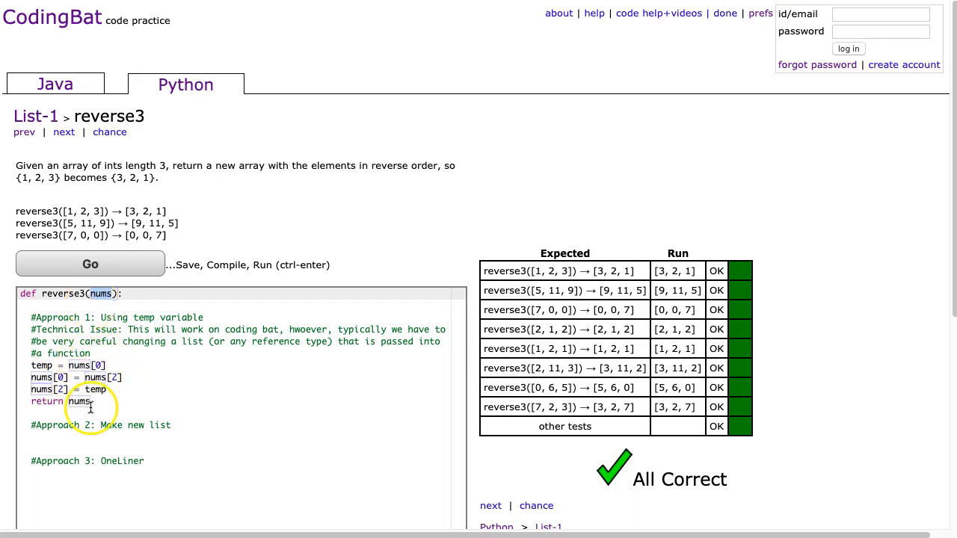
{"action": "mouse_move", "coordinate": [30, 379]}
{"action": "type", "text": "n"}
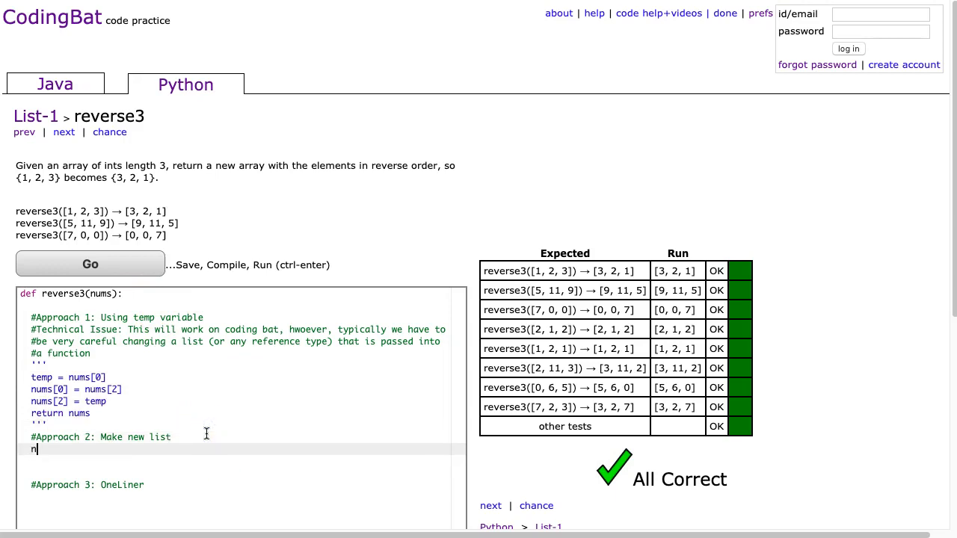
Add Approach 2 building nums1 = [nums[2], nums[1], nums[0]], return it, and rerun the tests
{"action": "type", "text": "ums1 = [n"}
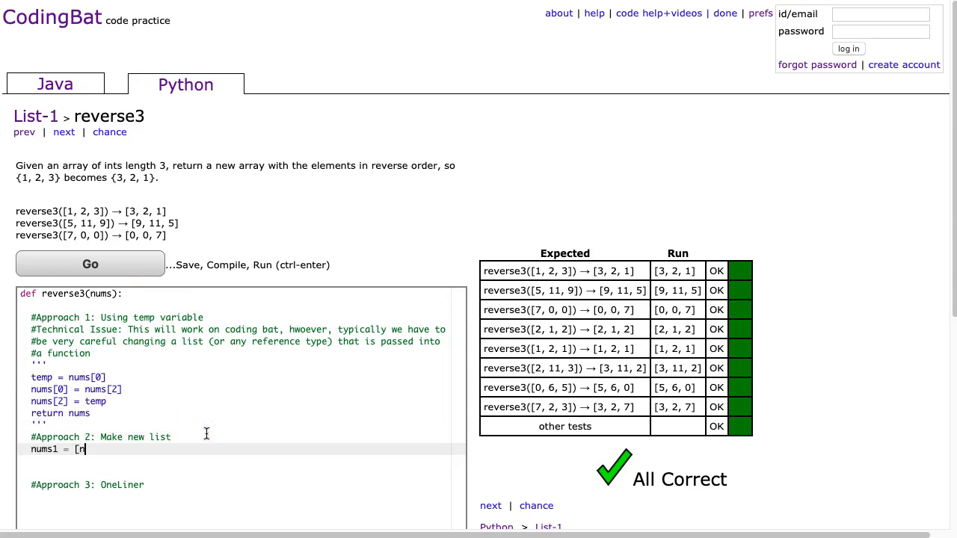
{"action": "type", "text": "ums[2],"}
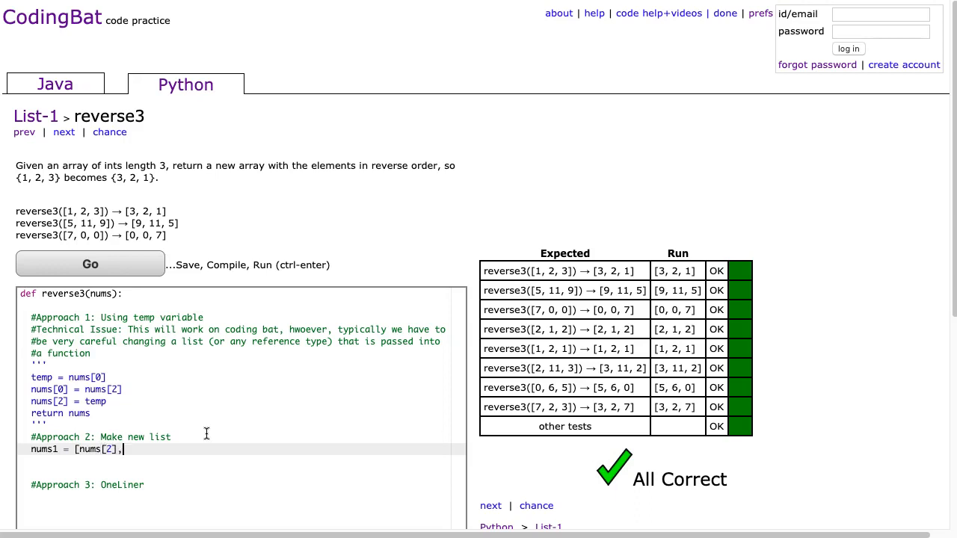
{"action": "type", "text": "nums[1],"}
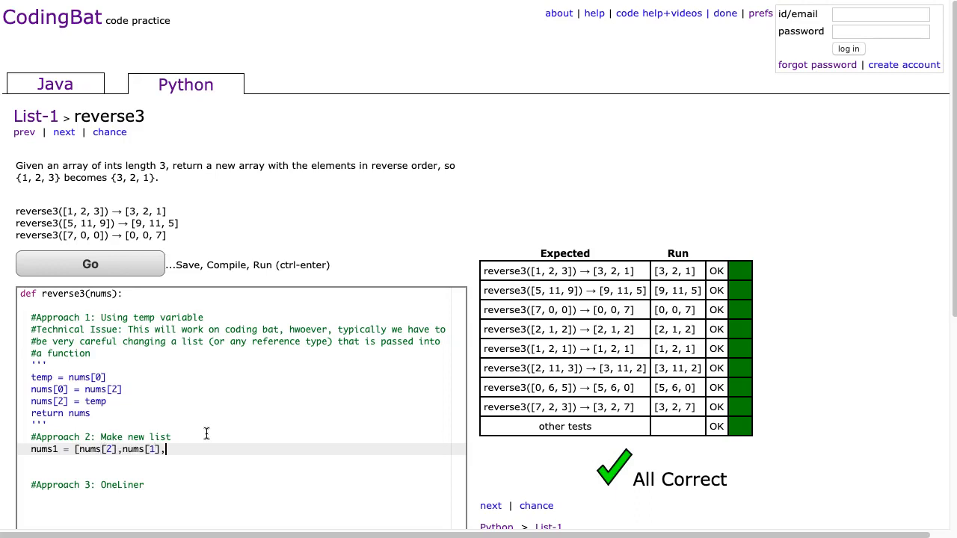
{"action": "type", "text": "nums[3"}
{"action": "type", "text": "return n"}
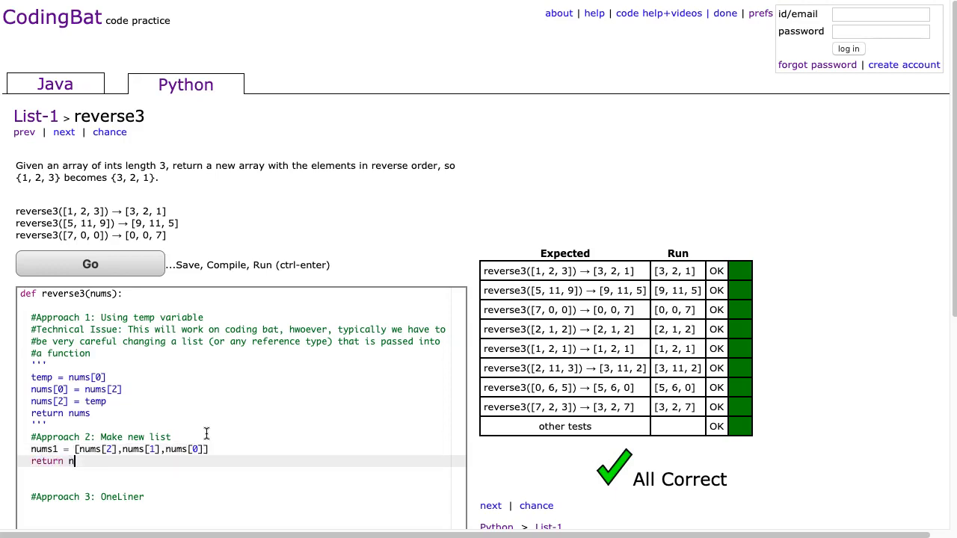
{"action": "left_click", "coordinate": [85, 264]}
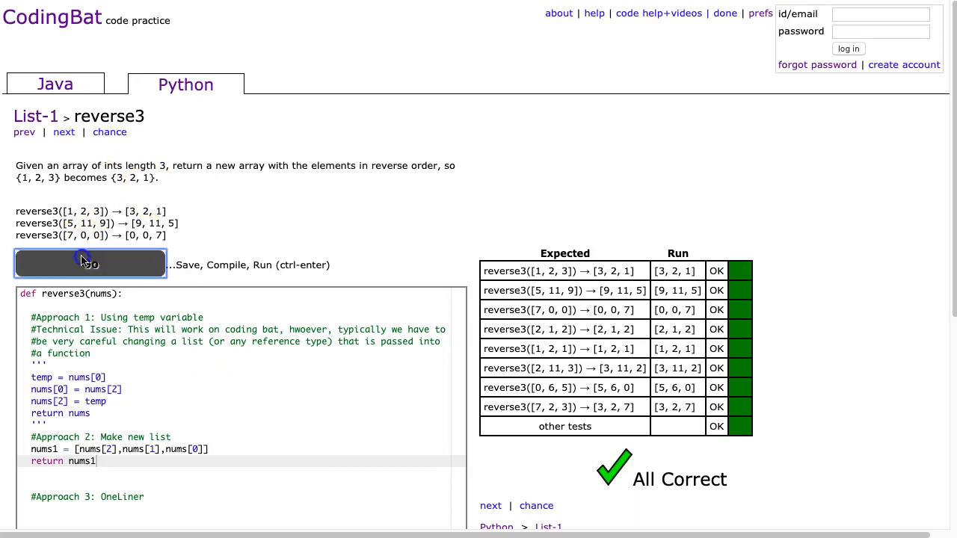
{"action": "scroll", "scroll_direction": "down", "scroll_amount": 3}
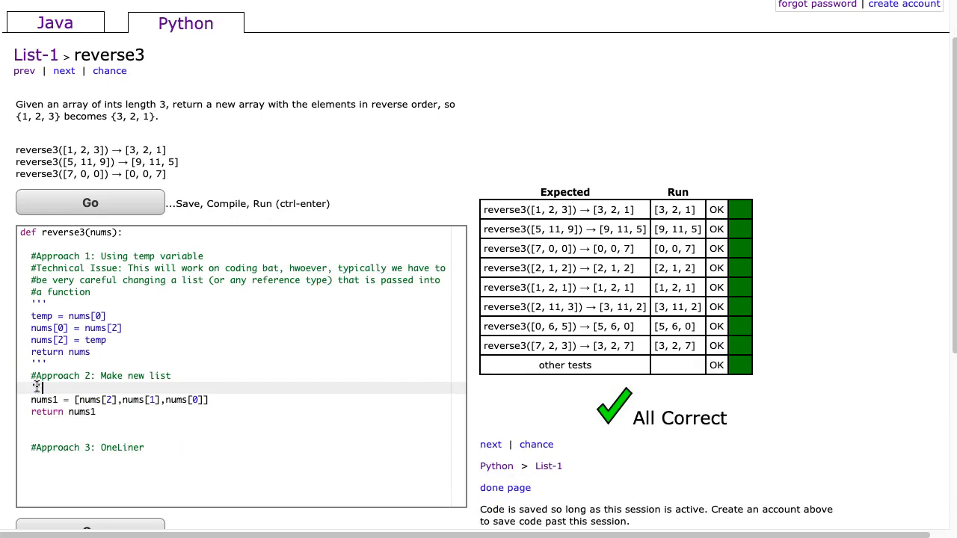
Quote out Approach 2 with triple quotes before adding the one-line Approach 3 return
{"action": "type", "text": "'''"}
{"action": "type", "text": "return  [nums[2],nums[1],nums[0]]"}
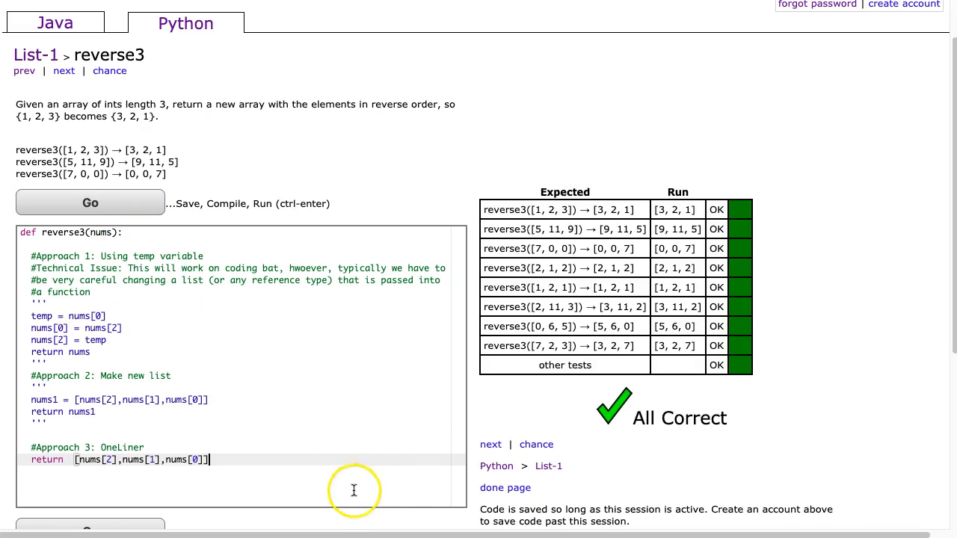
{"action": "mouse_move", "coordinate": [107, 469]}
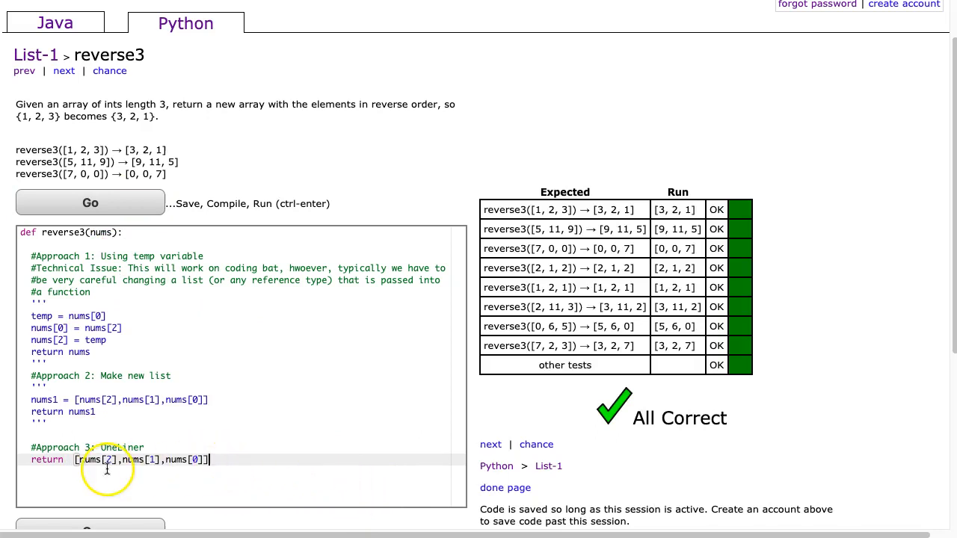